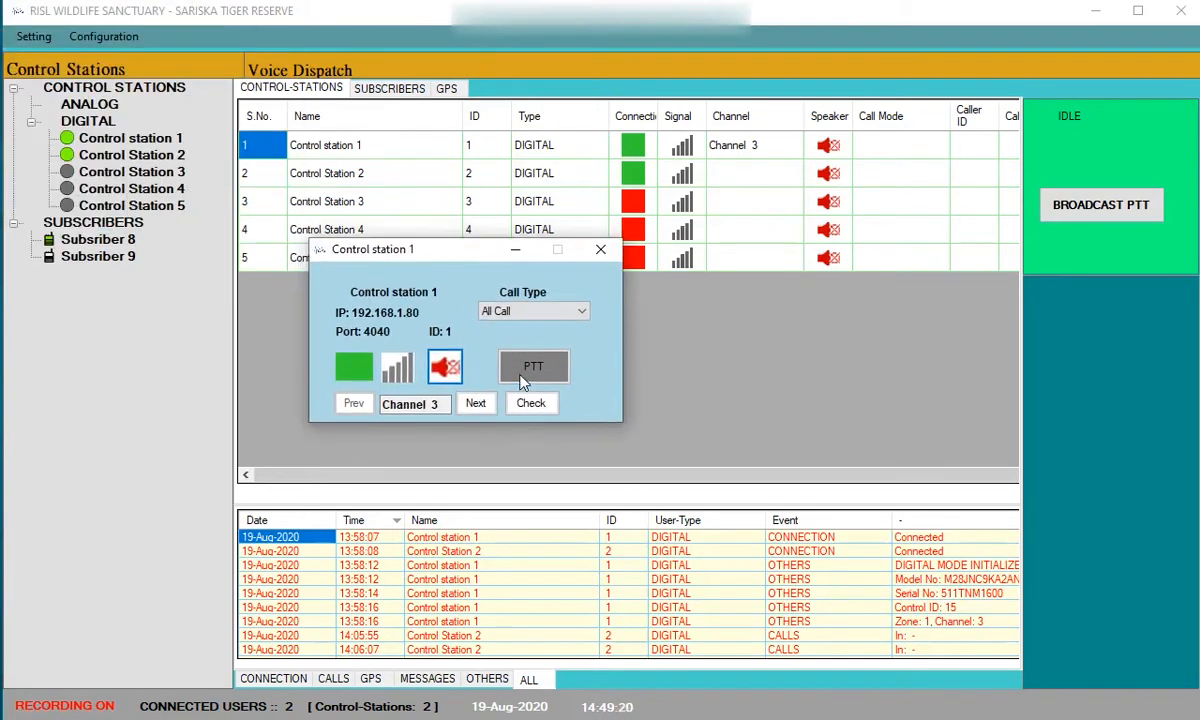
# Make an all call from Control station 1, then start a private call to Subsriber 8.
pyautogui.click(533, 366)
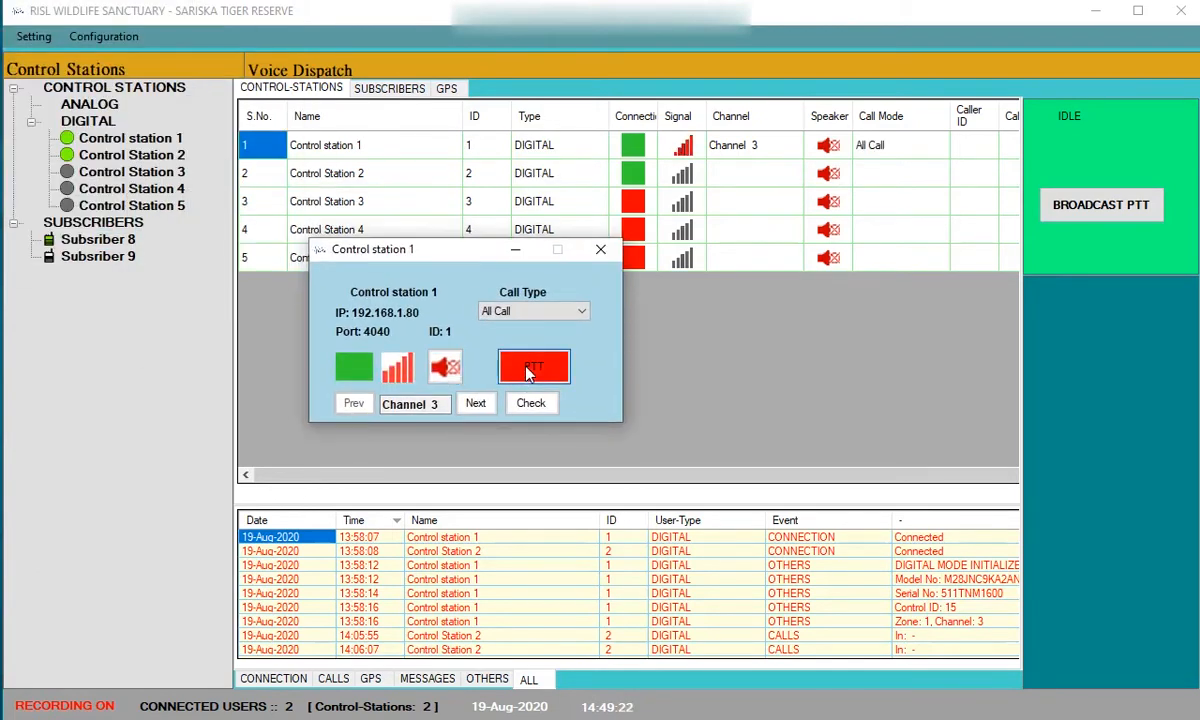
pyautogui.click(444, 367)
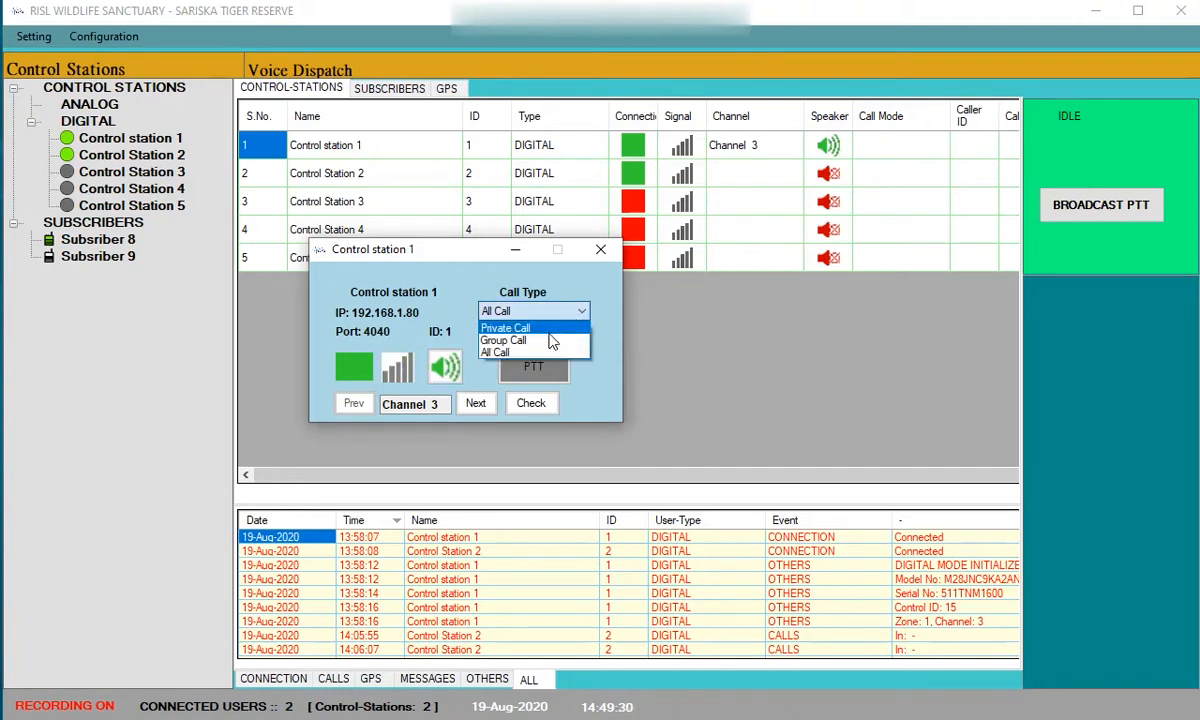
pyautogui.click(505, 328)
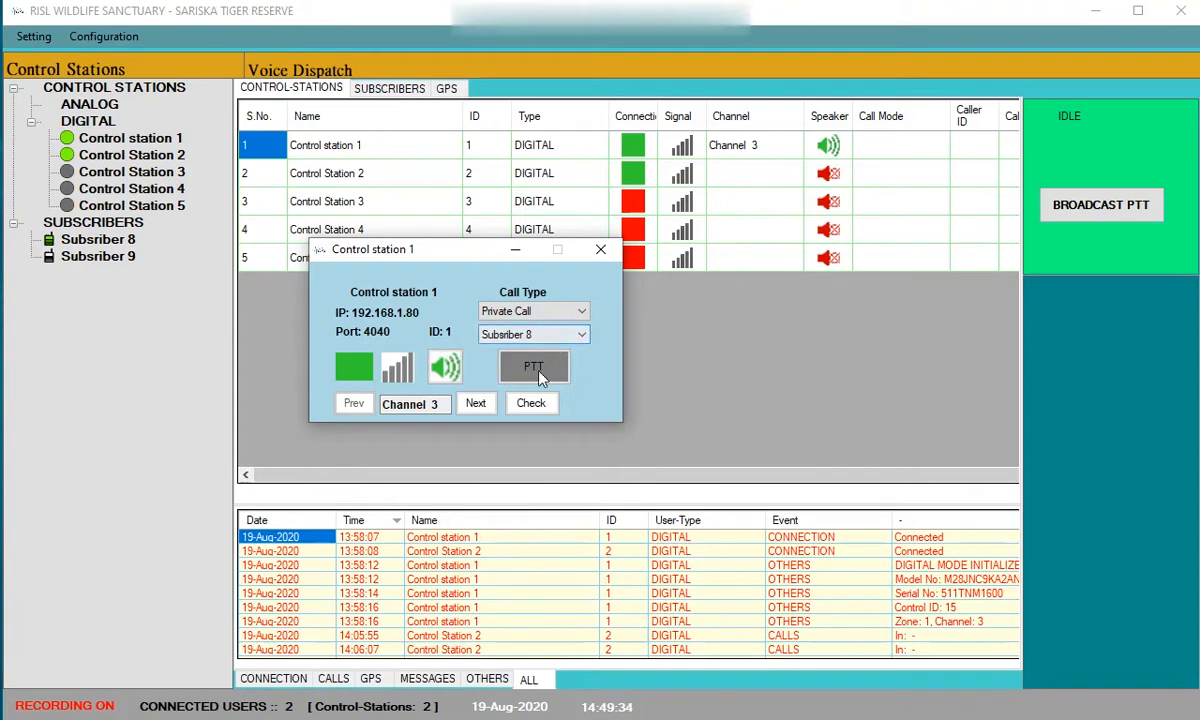
pyautogui.click(533, 367)
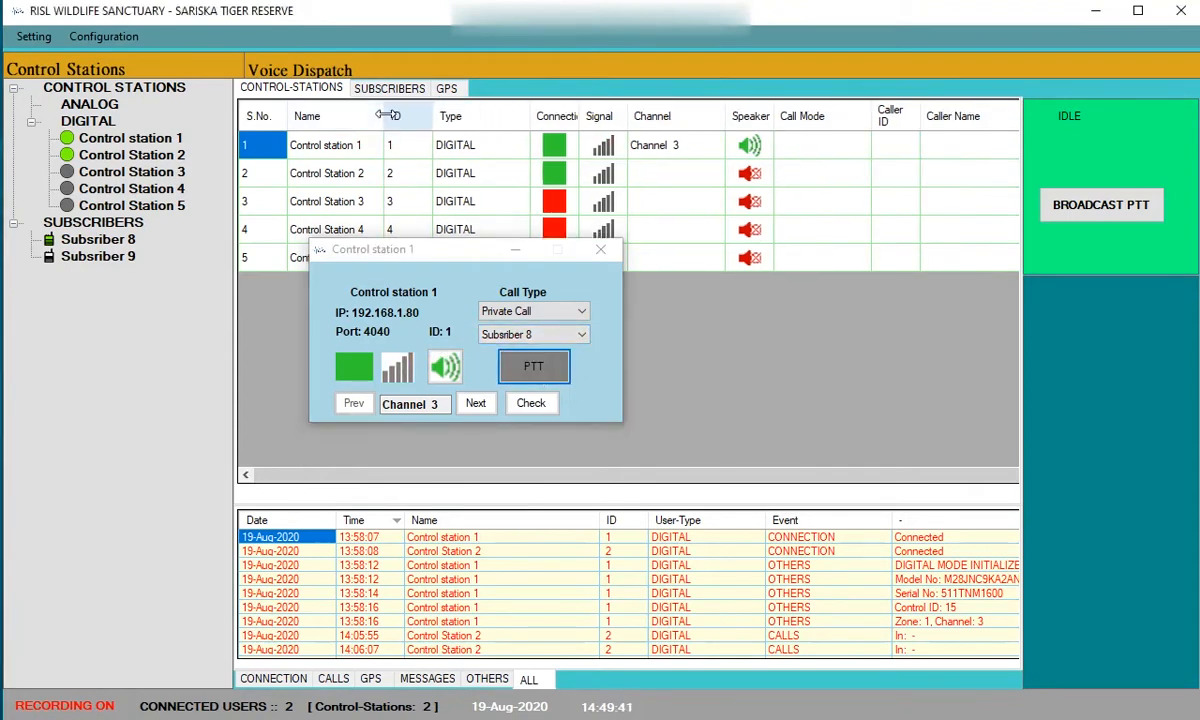
pyautogui.click(533, 366)
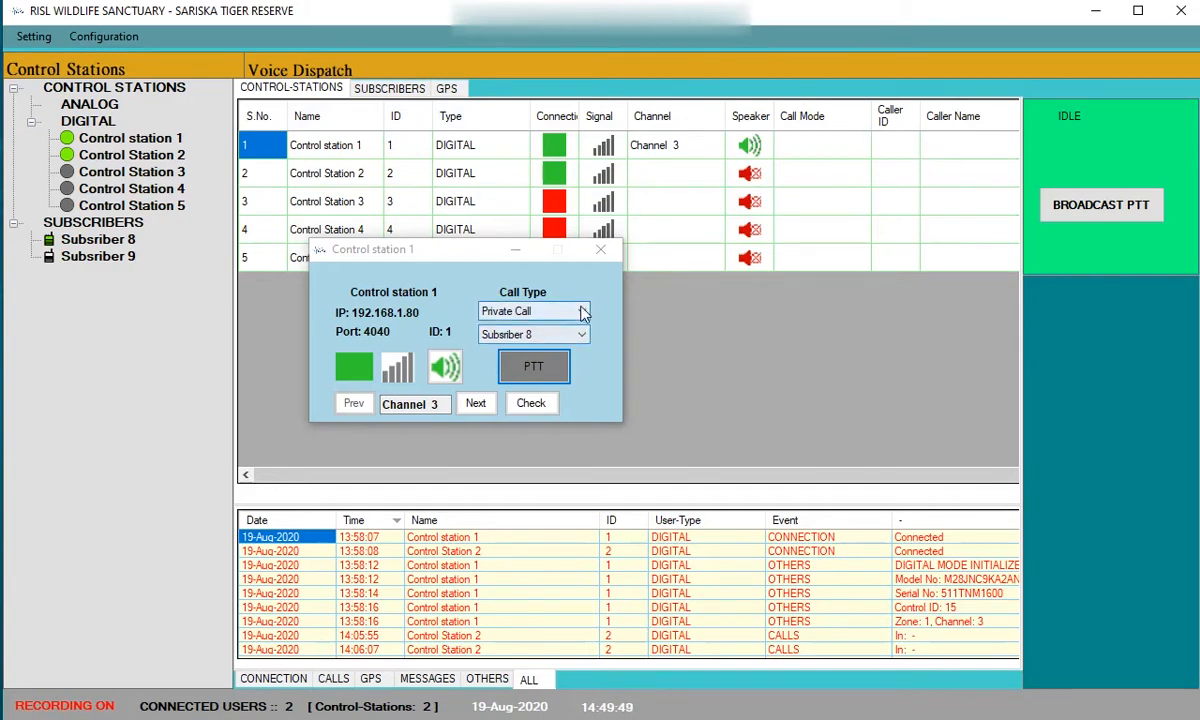
# Send the private message 'Hello 8' from Control station 1 to Subsriber 8.
pyautogui.rightClick(330, 145)
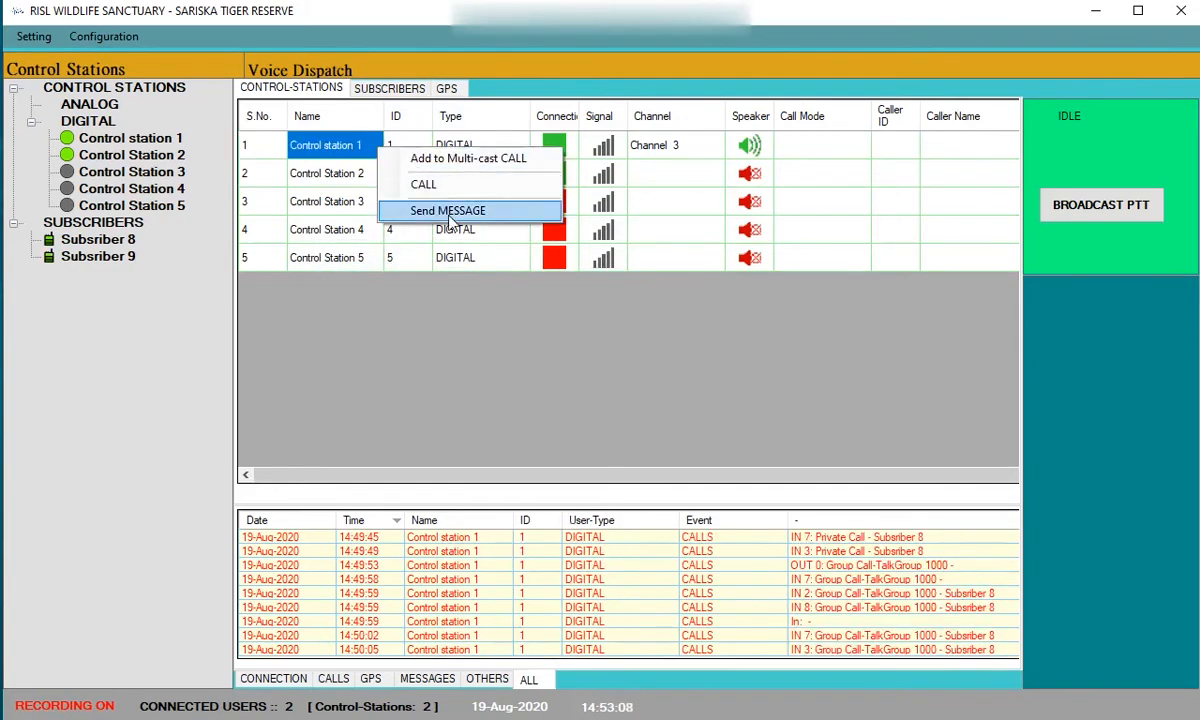
pyautogui.click(448, 210)
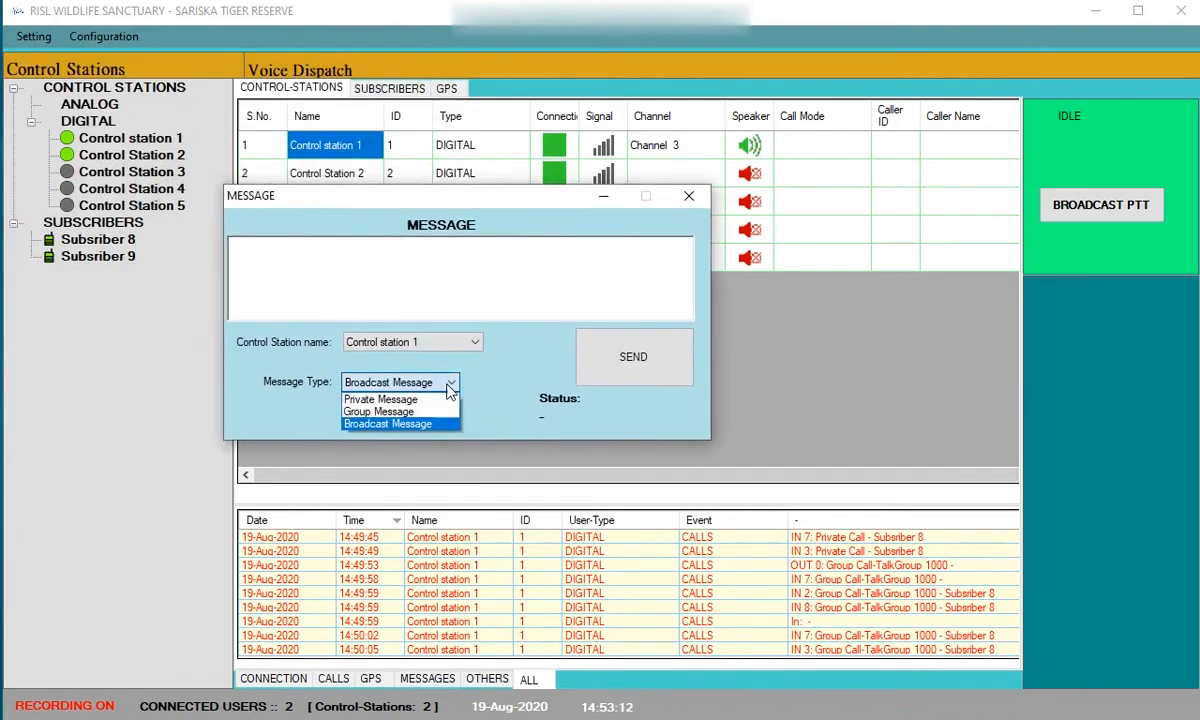
pyautogui.click(380, 399)
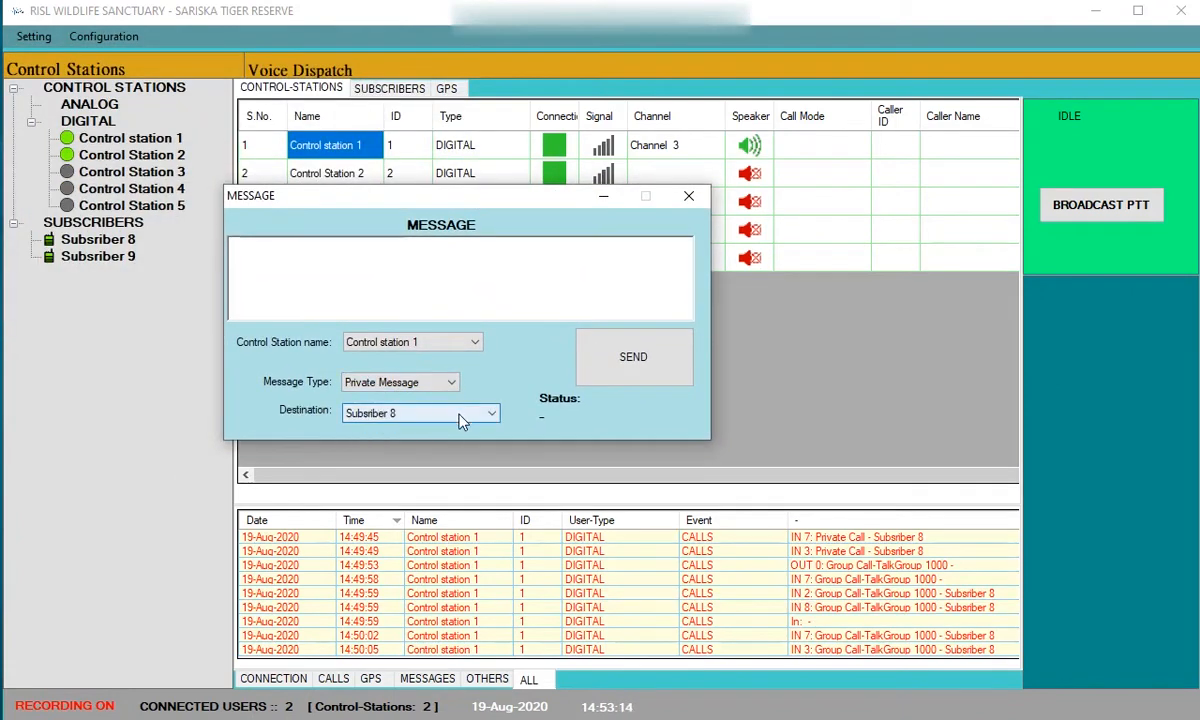
pyautogui.write('Hello 8')
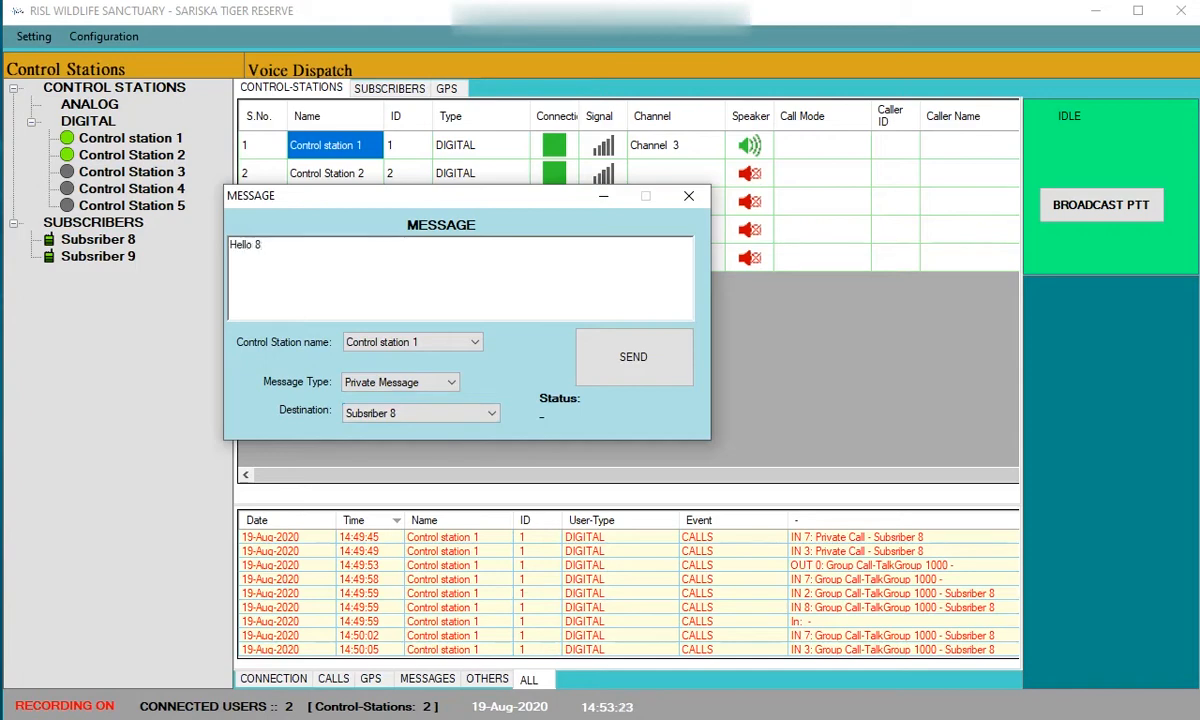
pyautogui.click(633, 356)
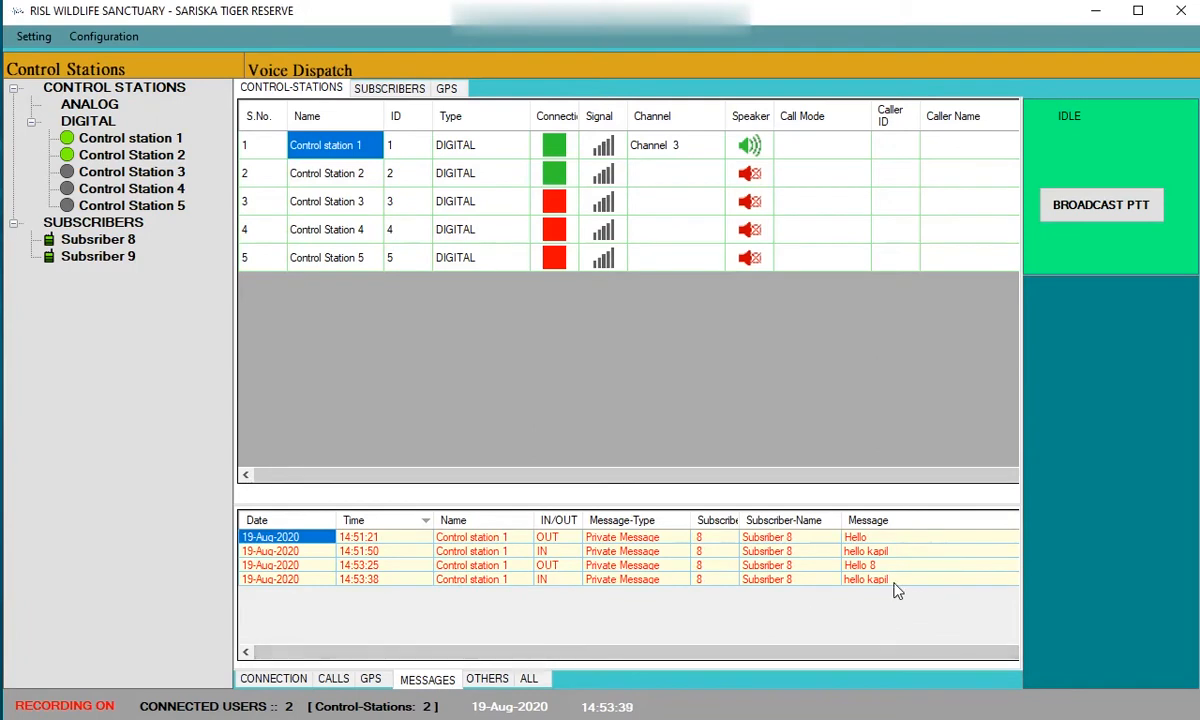
# Send the 'Hello Group' group message and check the MESSAGES log for Subsriber 8's reply.
pyautogui.click(865, 579)
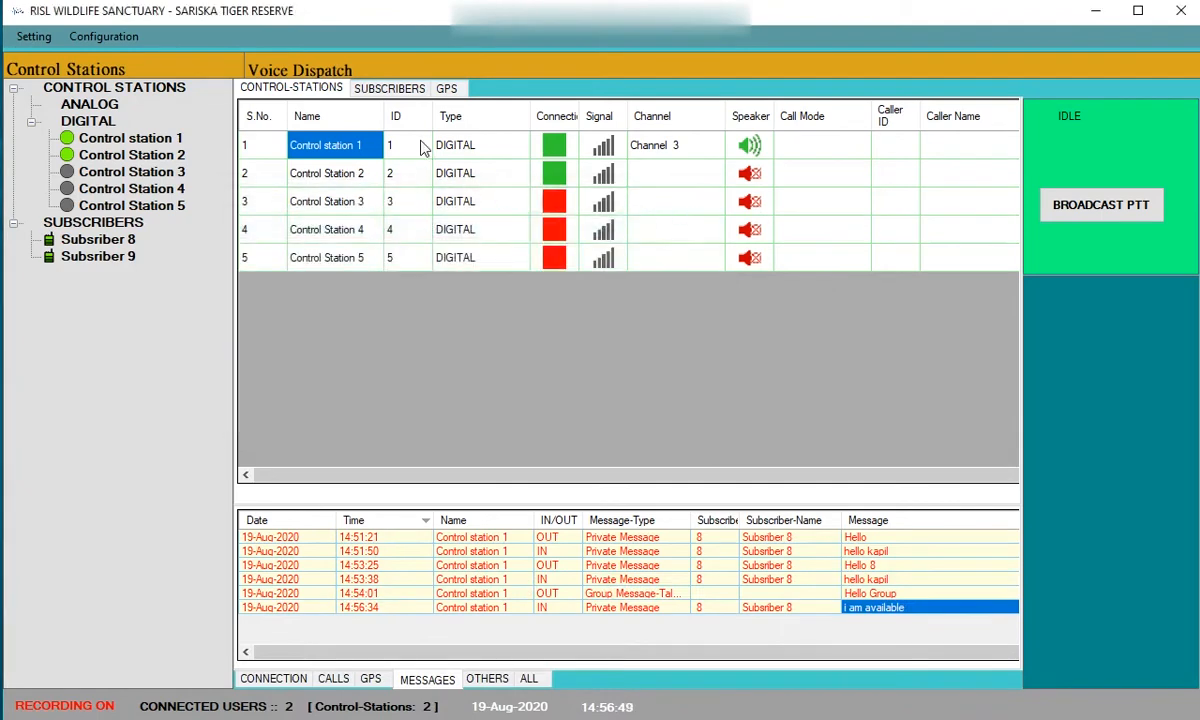
pyautogui.click(389, 88)
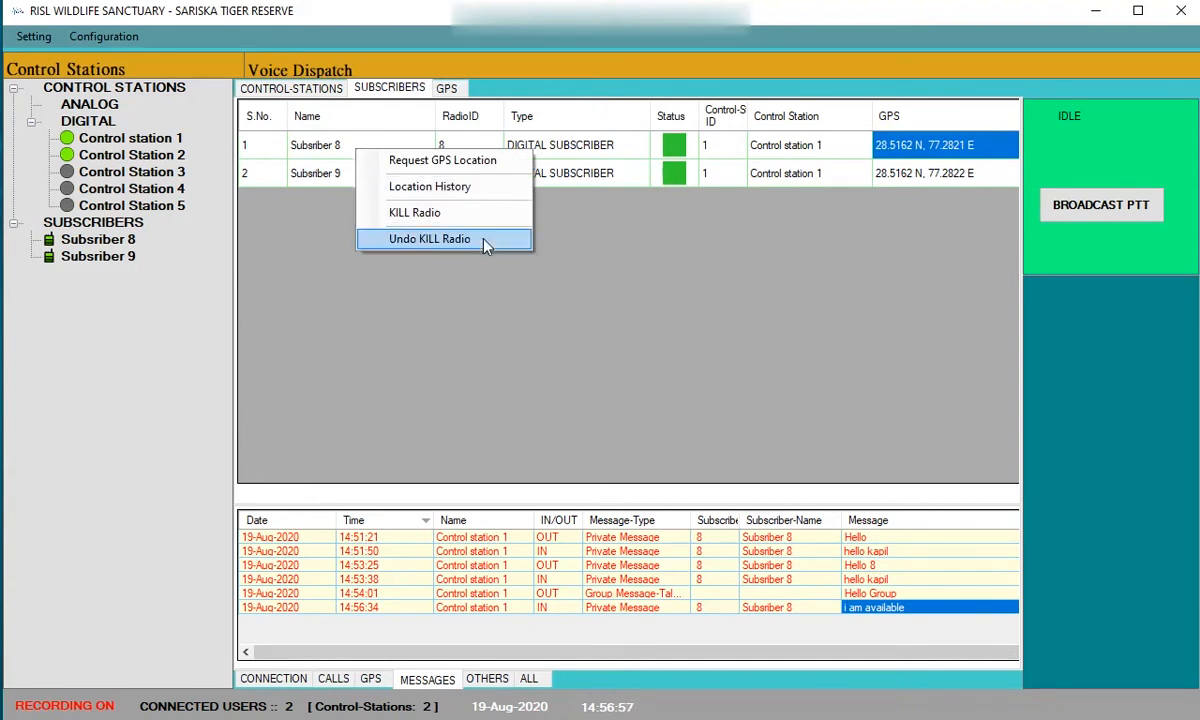
pyautogui.moveTo(510, 160)
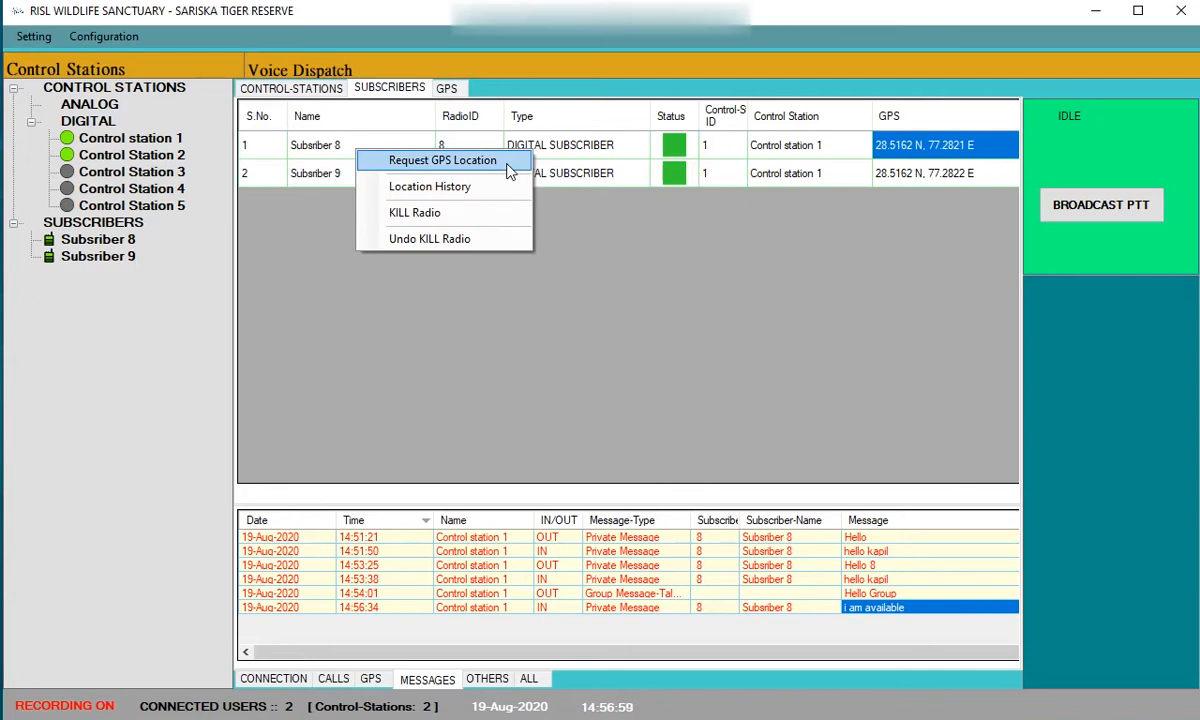
# Request the current GPS location of Subsriber 8 from the subscriber list.
pyautogui.click(429, 186)
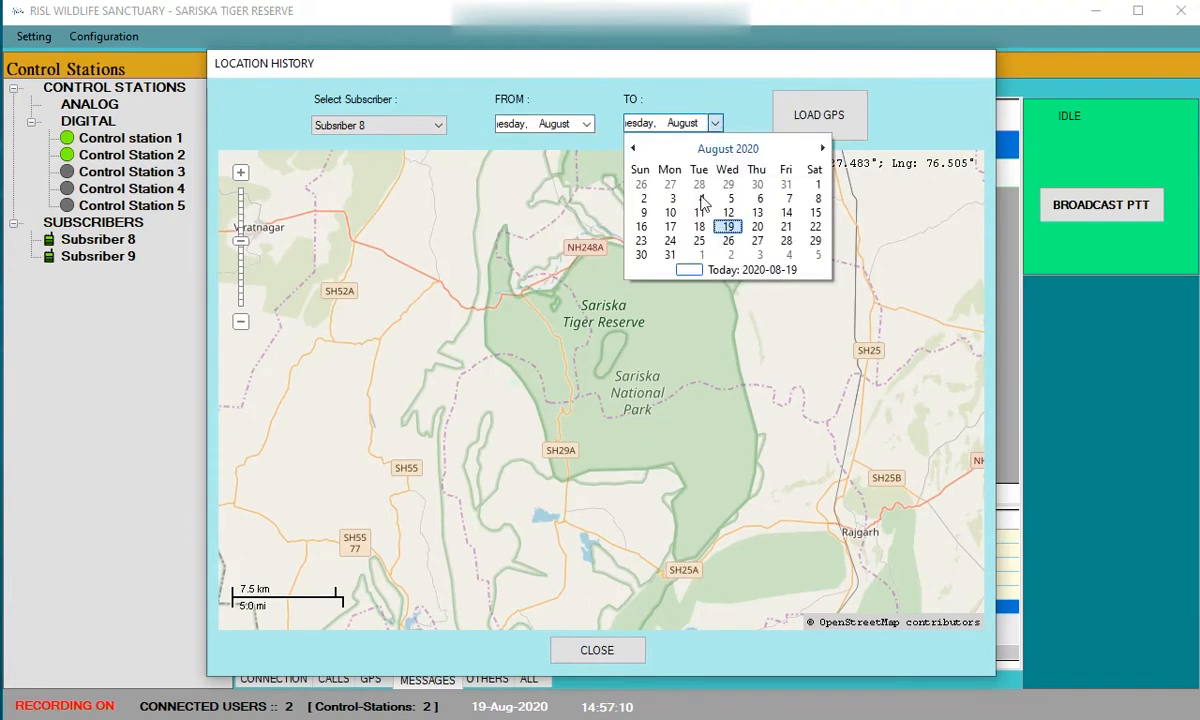
# Set the end date, load Subsriber 8's GPS history onto the map, then close Location History.
pyautogui.click(819, 114)
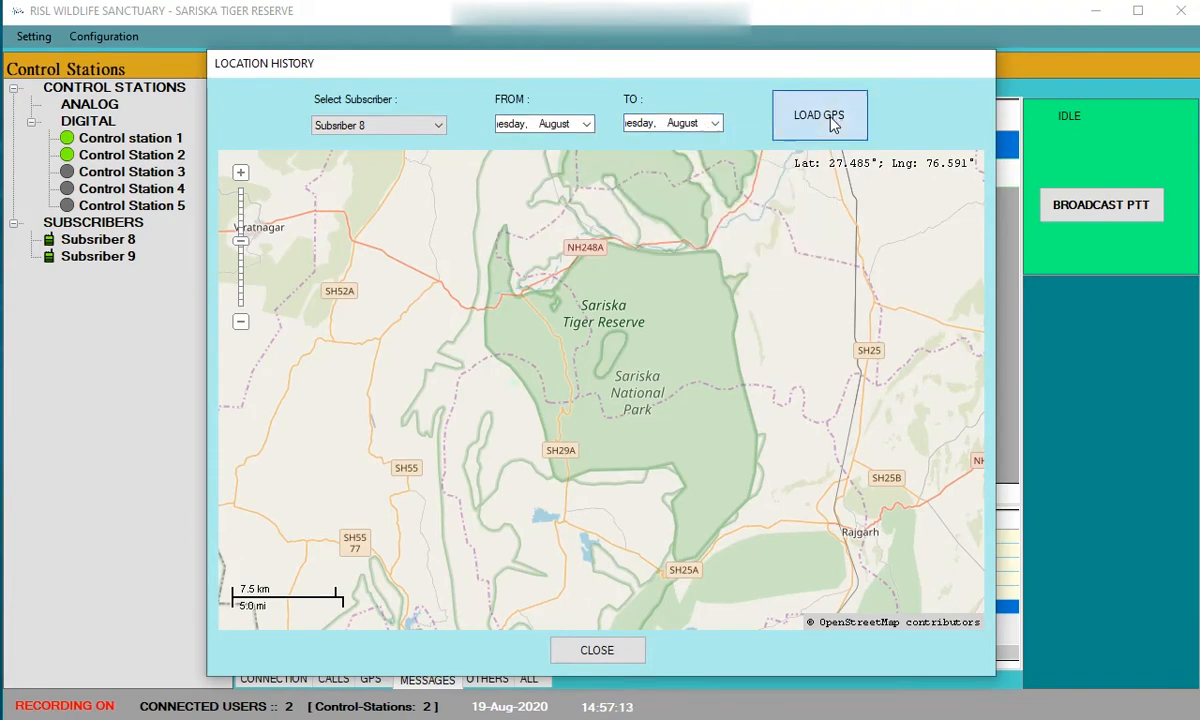
pyautogui.click(819, 114)
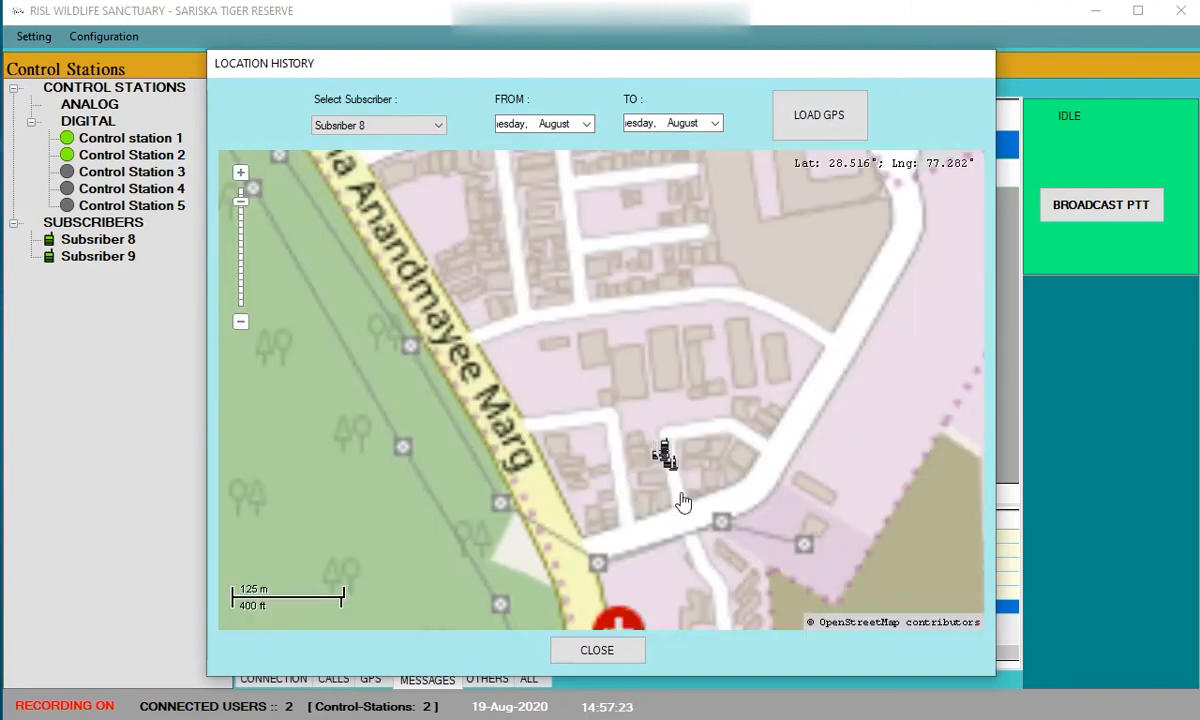
pyautogui.moveTo(637, 441)
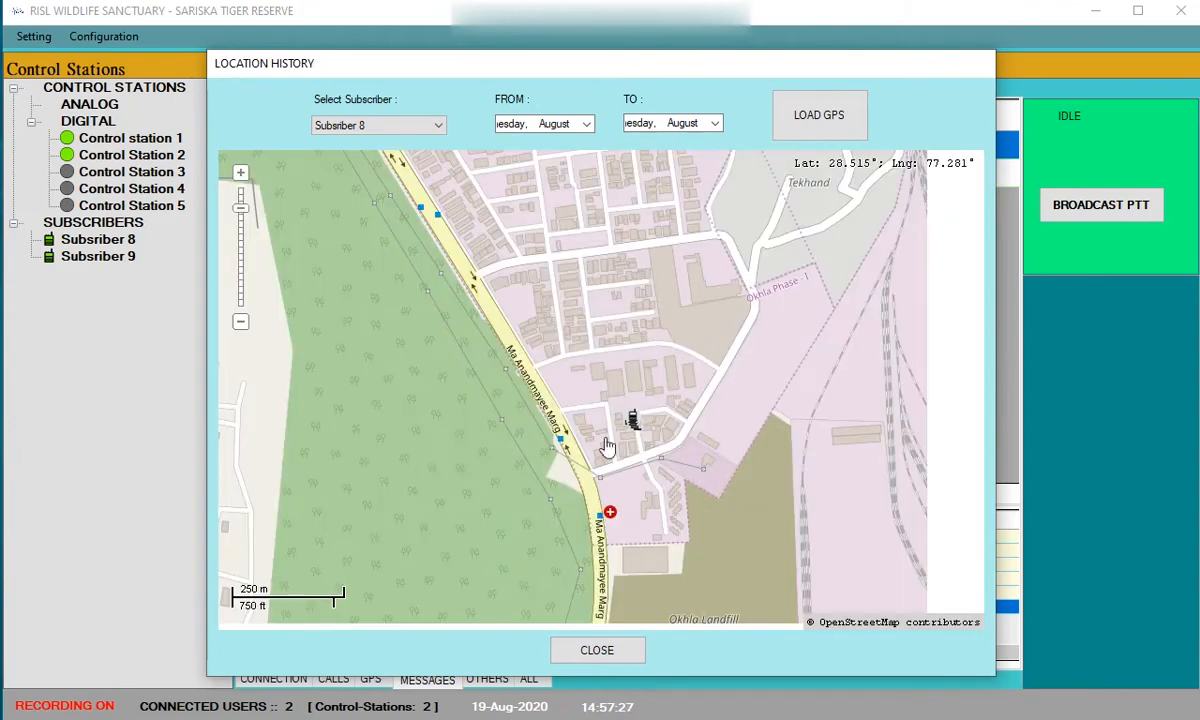
pyautogui.moveTo(688, 415)
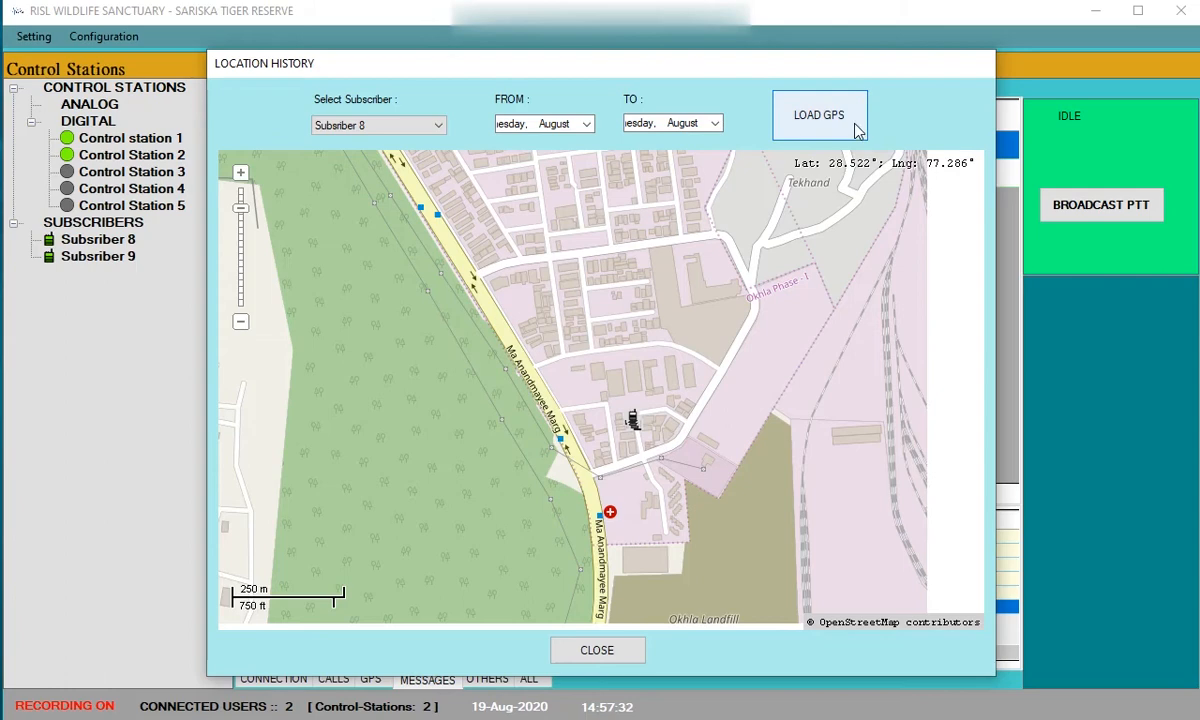
pyautogui.moveTo(1073, 363)
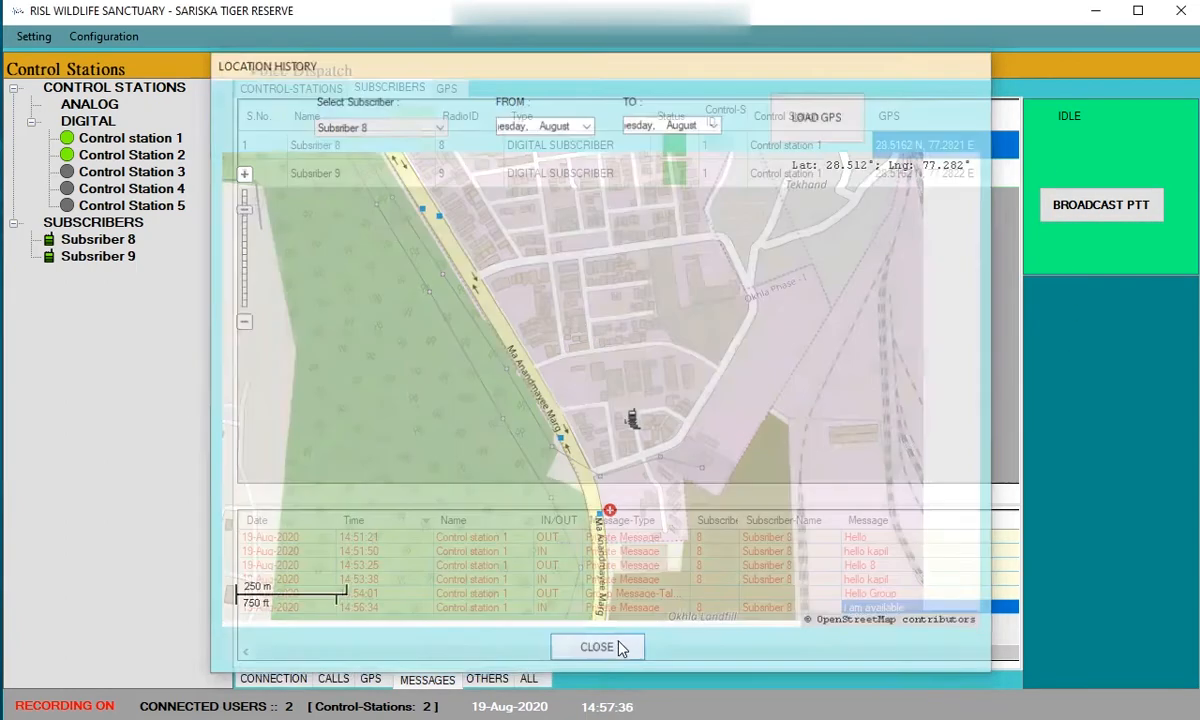
pyautogui.click(597, 647)
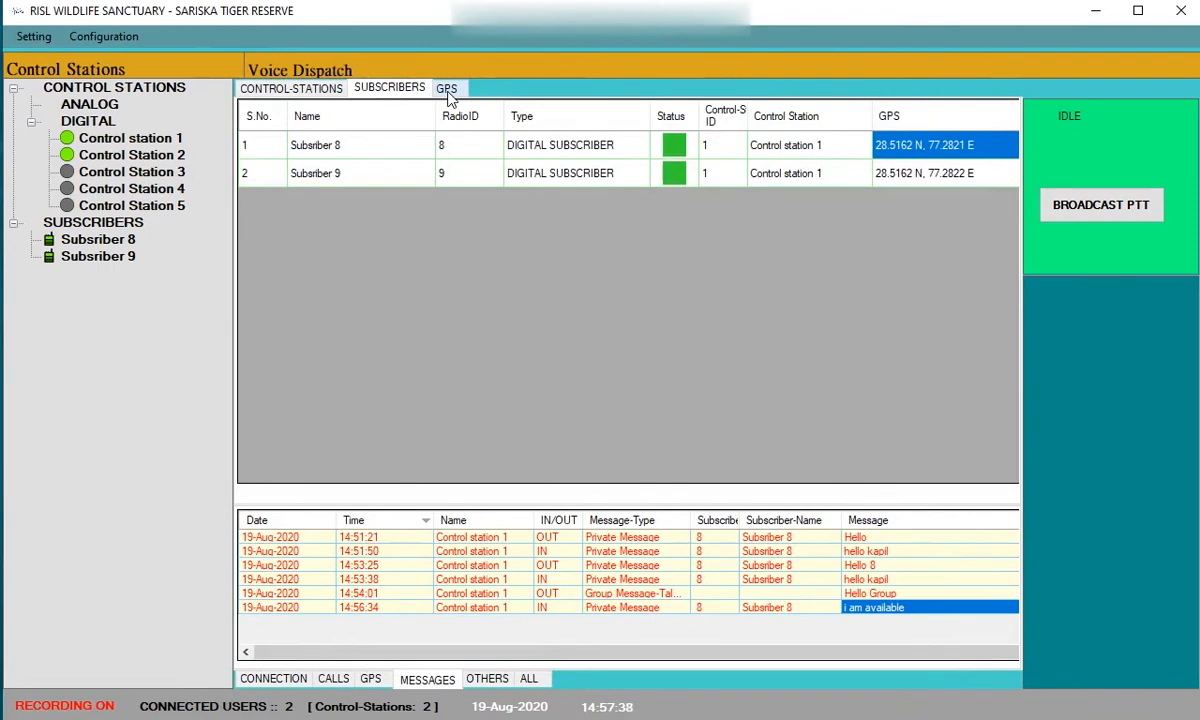
# On the live GPS map, track ALL subscribers, then Subsriber 9, and return to control stations.
pyautogui.click(446, 88)
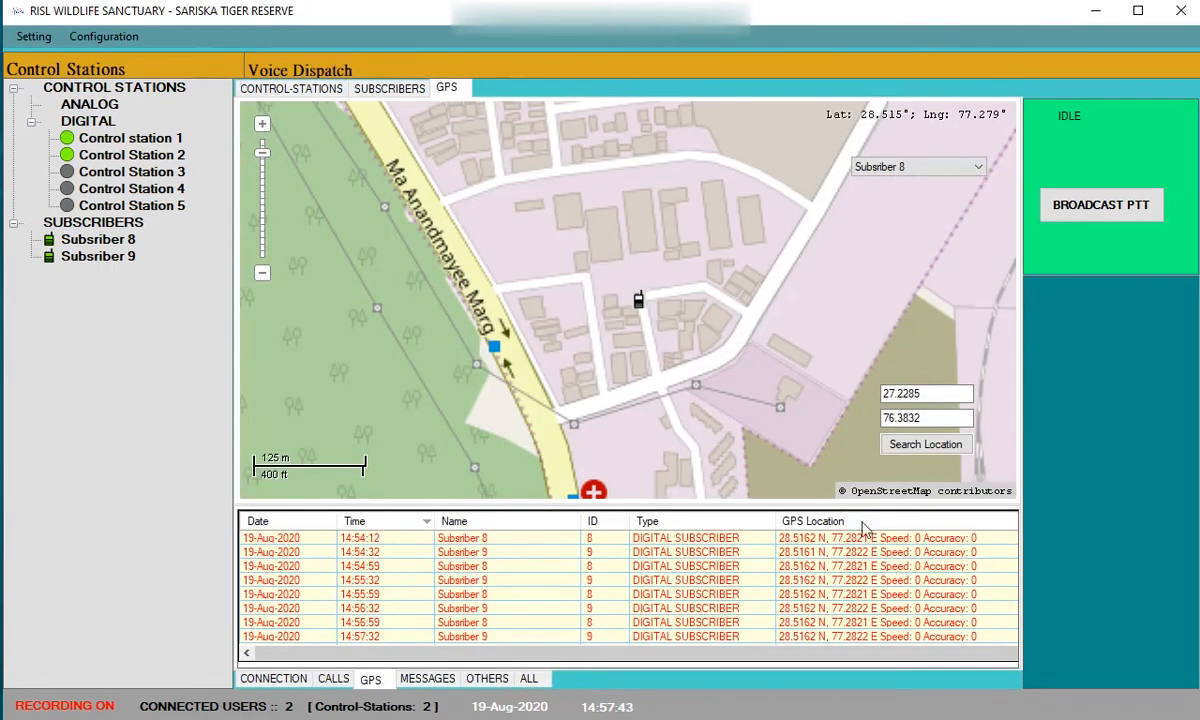
pyautogui.click(965, 166)
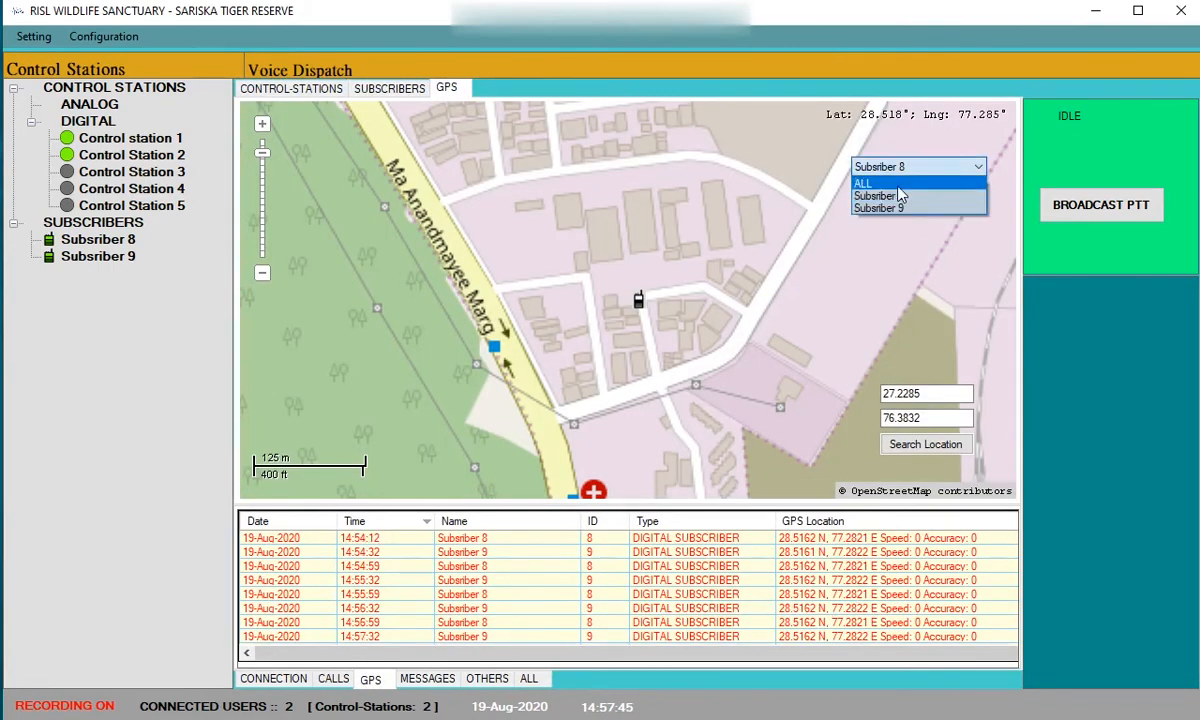
pyautogui.click(862, 182)
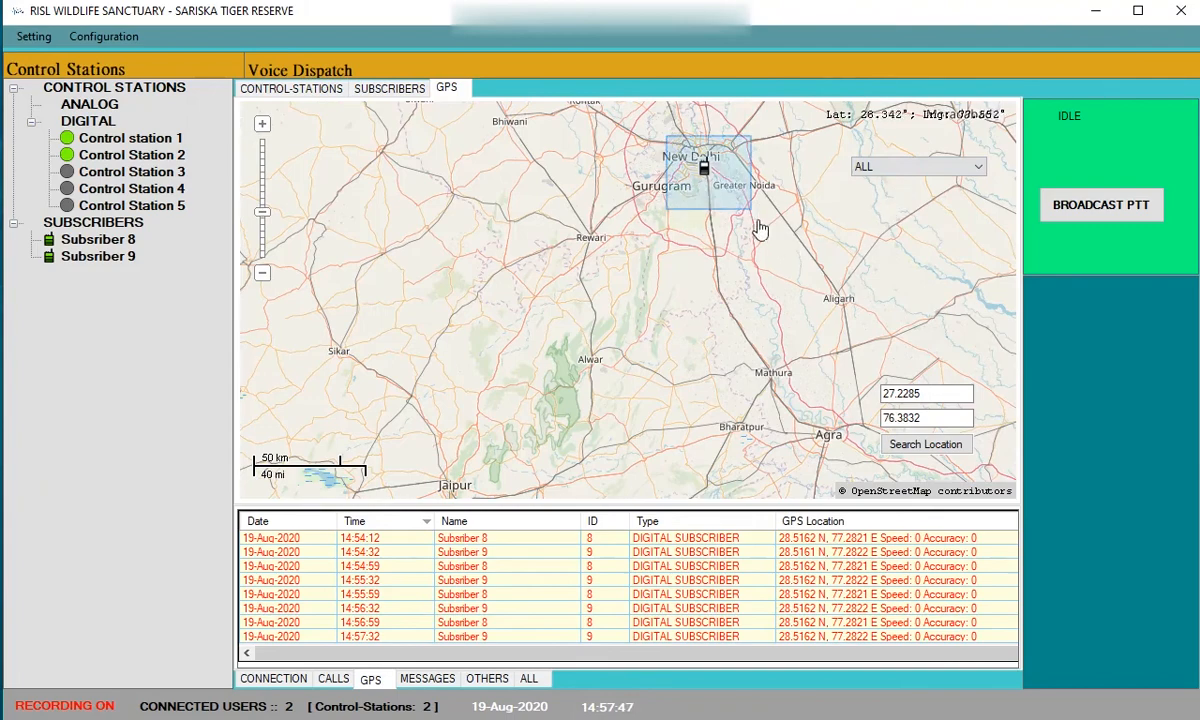
pyautogui.click(916, 166)
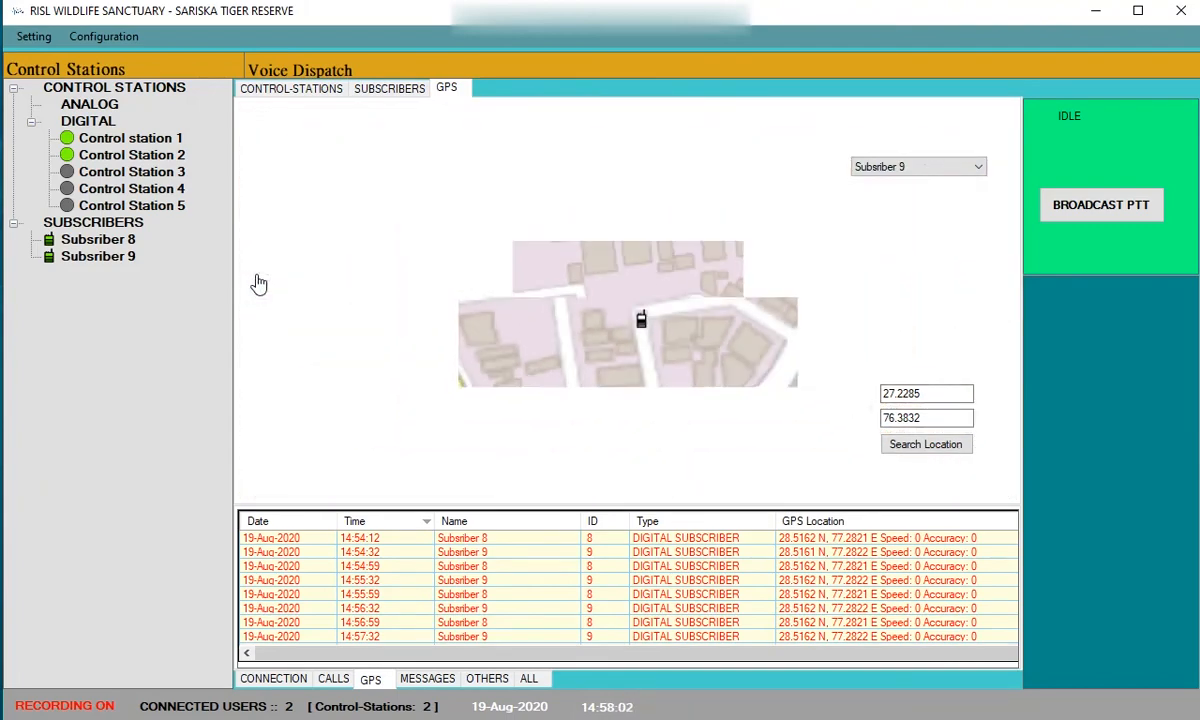
pyautogui.click(291, 88)
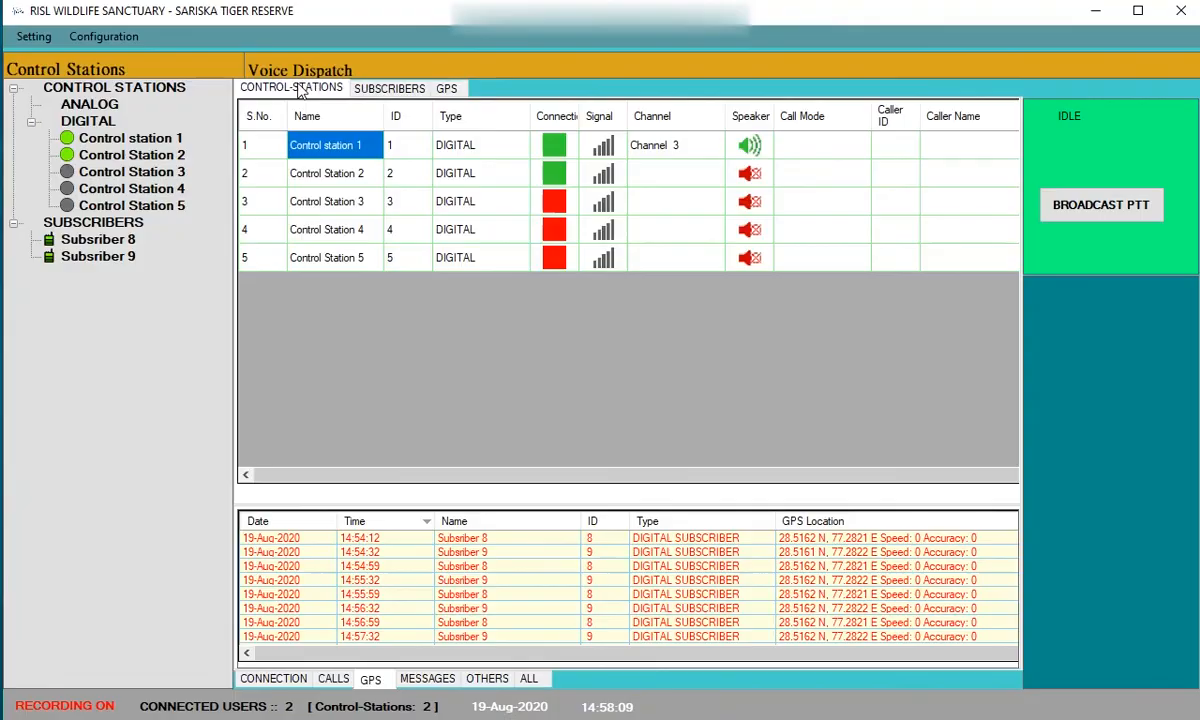